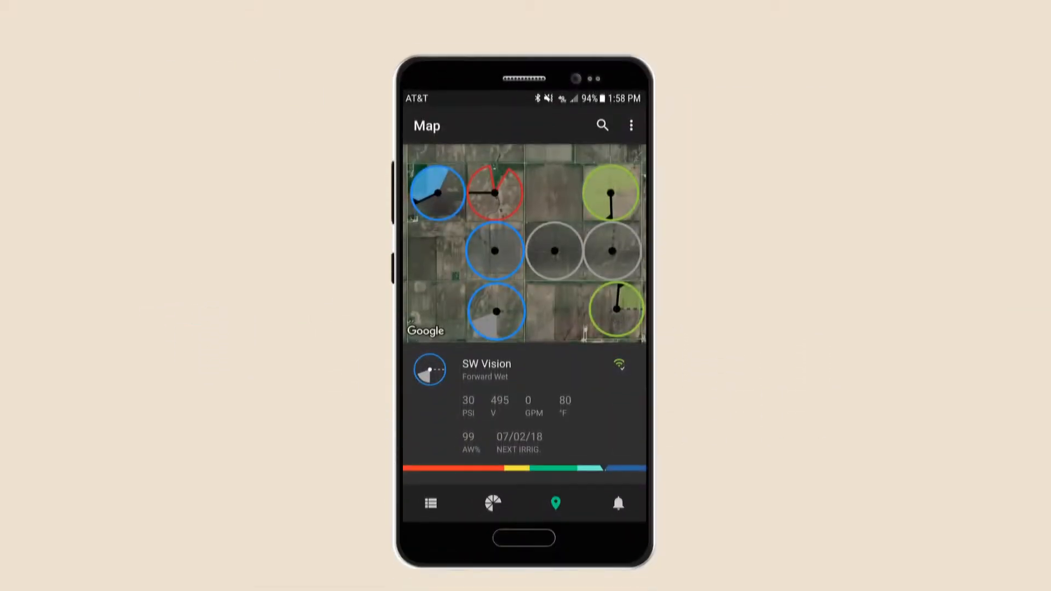
Switch from the Map view to the Equipment list showing Red Panel, SW Boss Panel and SW Pivot Control.
{"action": "left_click", "coordinate": [430, 503]}
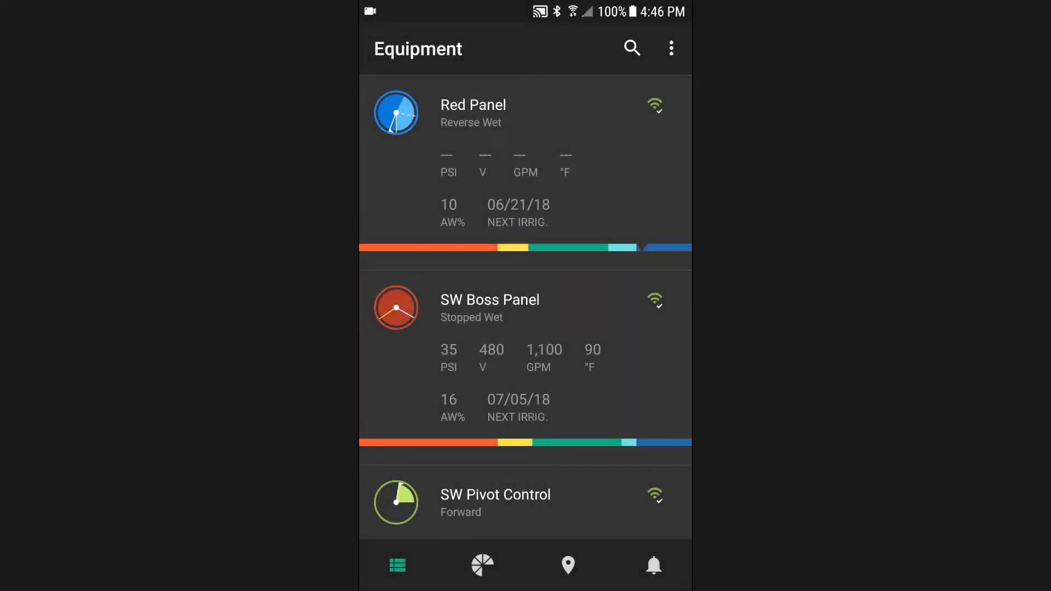
Reach the demouser profile settings page via the three-dot menu and turn dark mode on.
{"action": "left_click", "coordinate": [672, 47]}
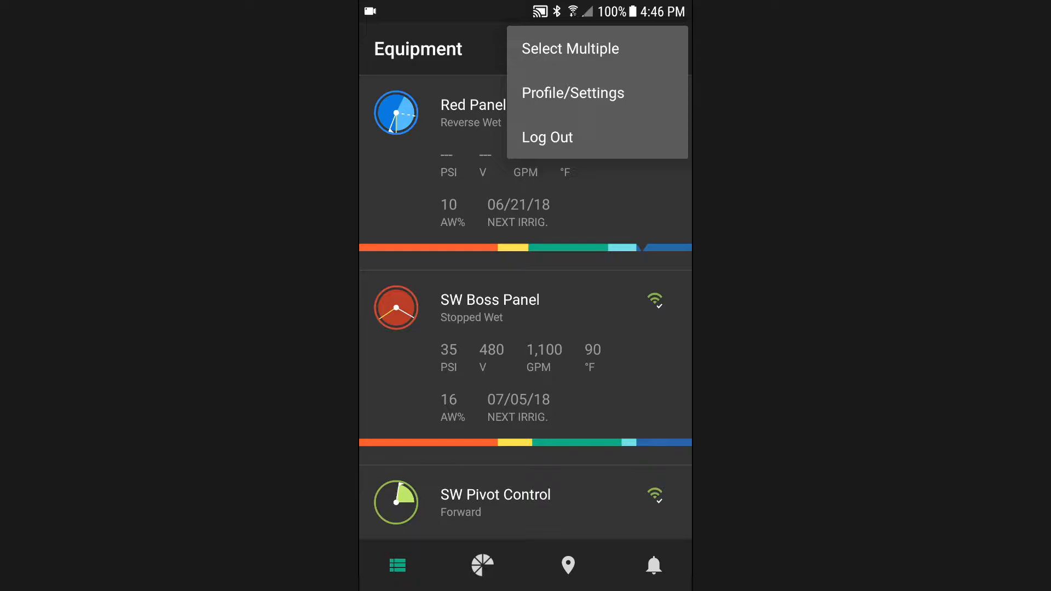
{"action": "left_click", "coordinate": [572, 92]}
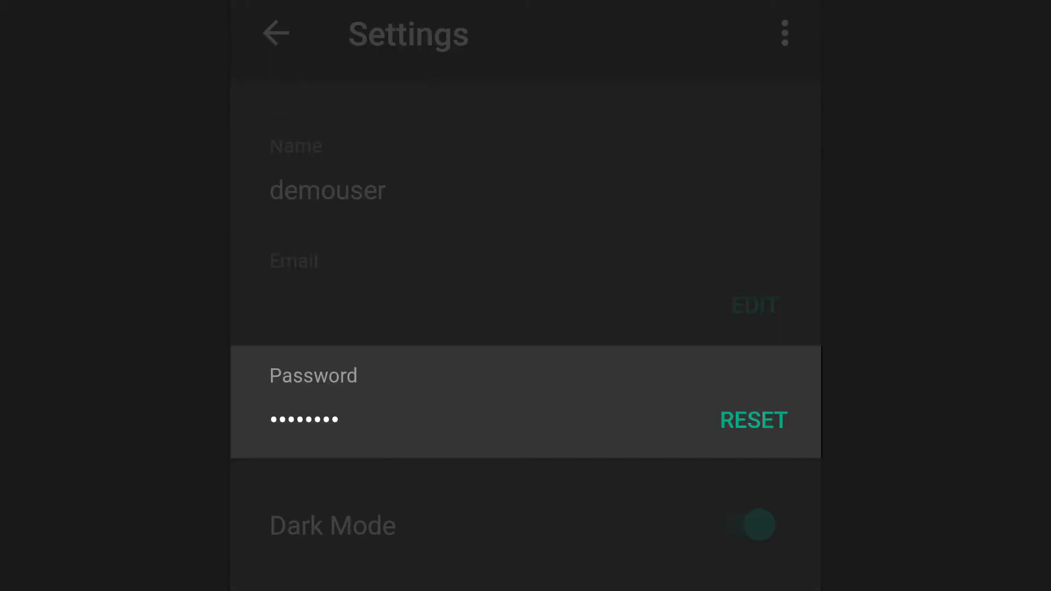
{"action": "left_click", "coordinate": [753, 420]}
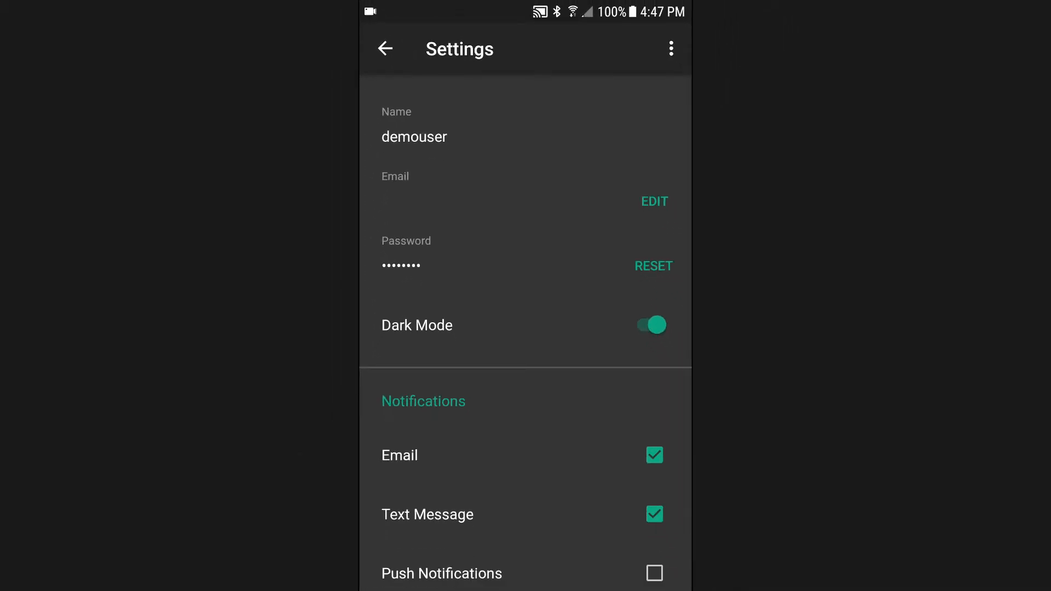
{"action": "left_click", "coordinate": [649, 325]}
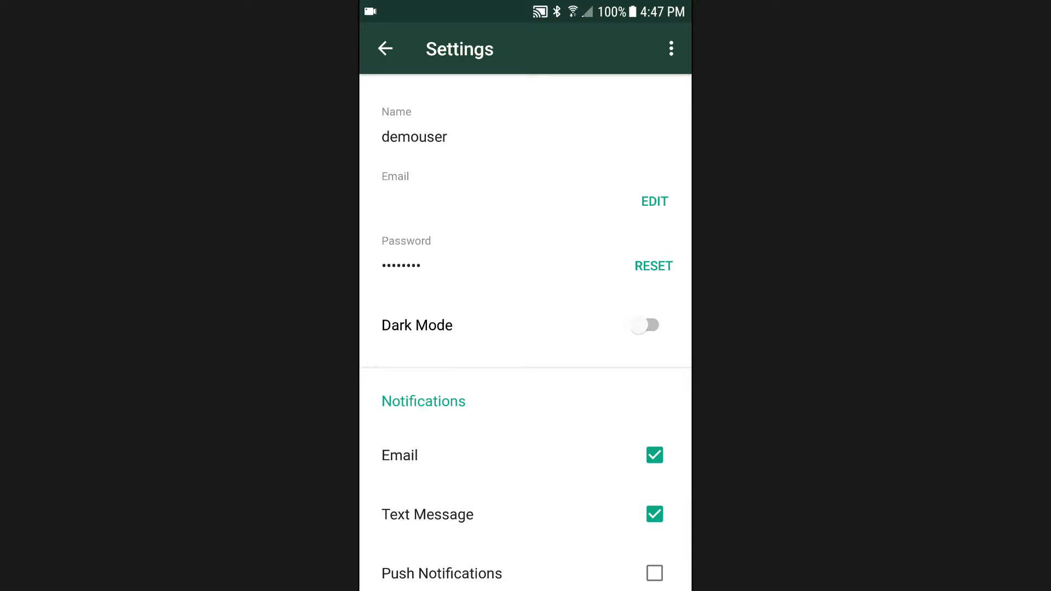
{"action": "left_click", "coordinate": [646, 325]}
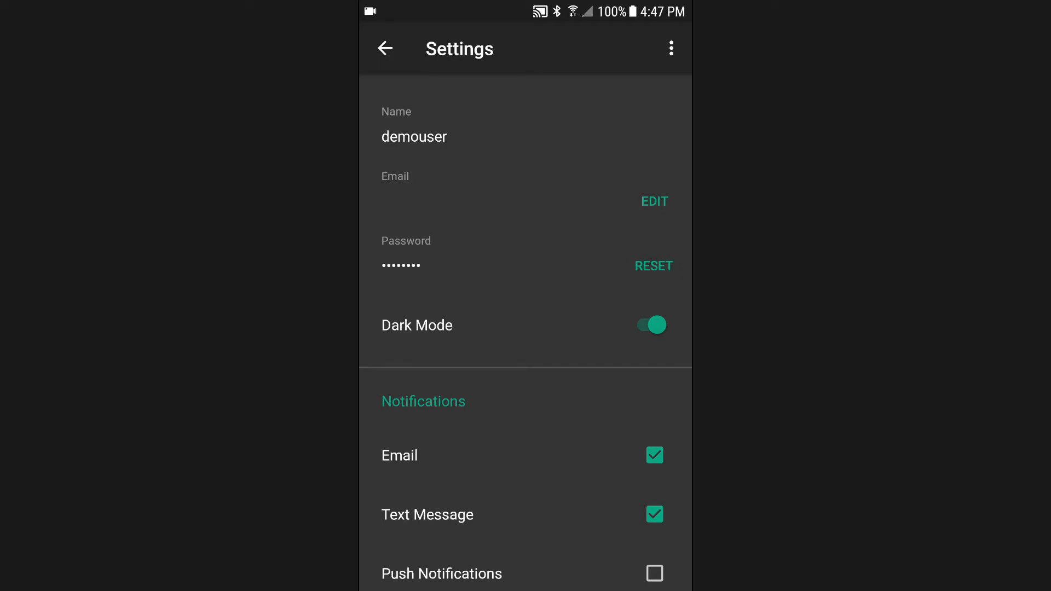
Enable Push Notifications in the Notifications section and turn off one of the alert levels.
{"action": "scroll", "scroll_direction": "down", "scroll_amount": 3}
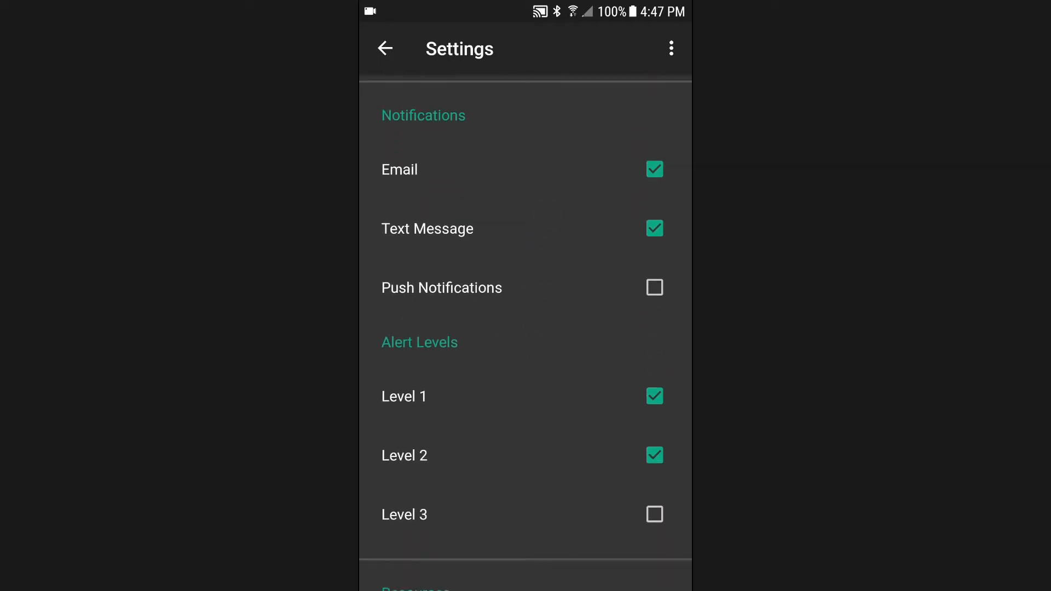
{"action": "left_click", "coordinate": [653, 288]}
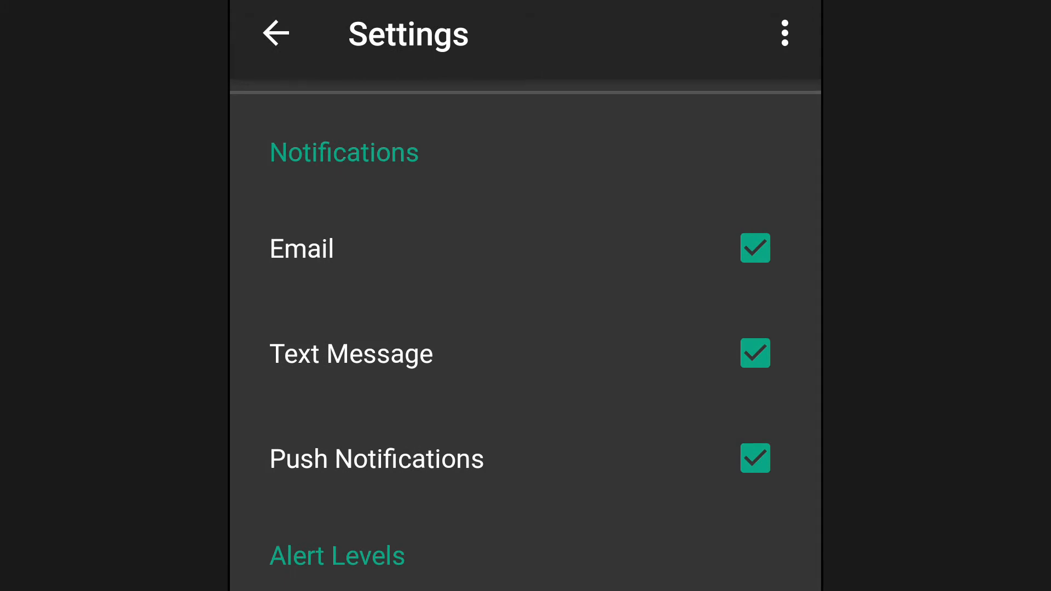
{"action": "scroll", "scroll_direction": "down", "scroll_amount": 3}
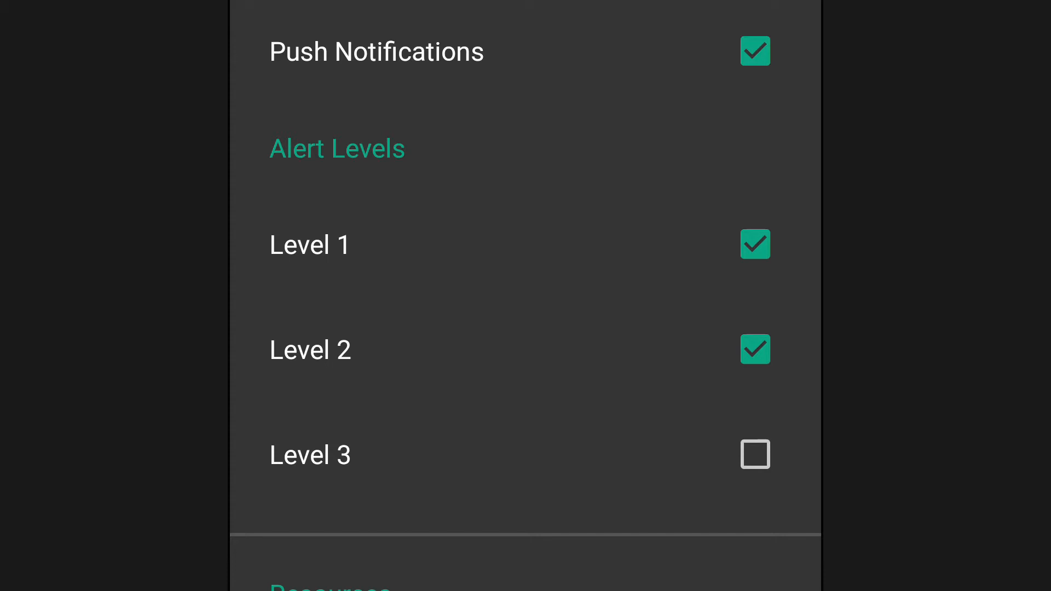
{"action": "left_click", "coordinate": [755, 454]}
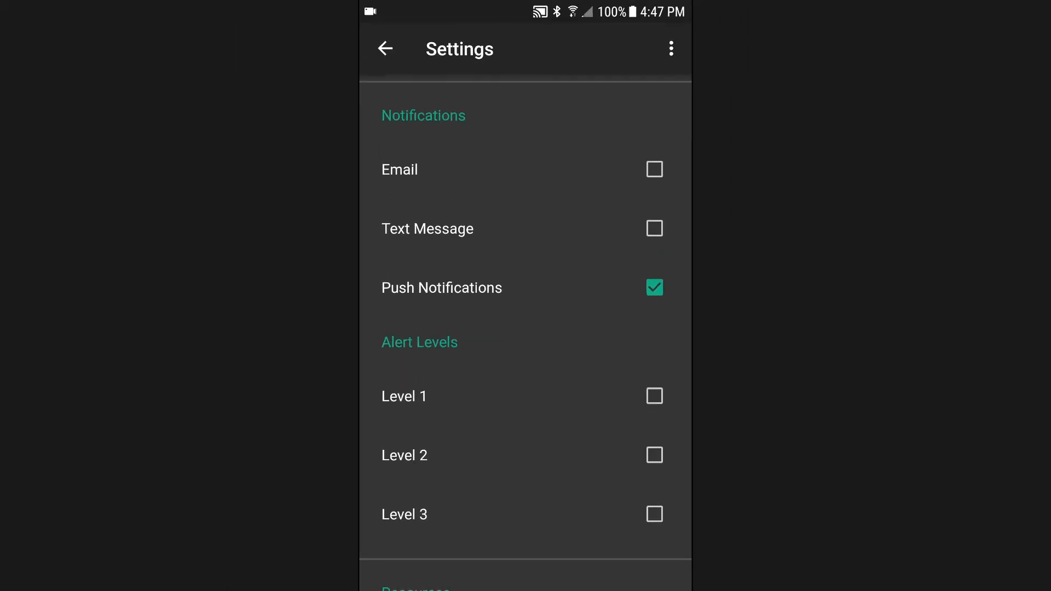
{"action": "scroll", "scroll_direction": "down", "scroll_amount": 3}
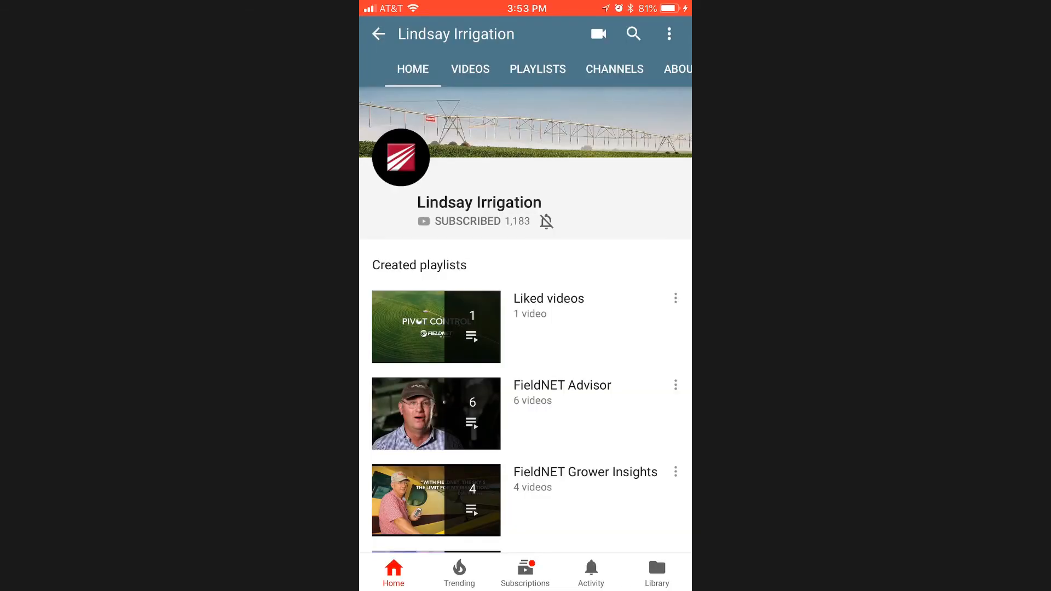
Scroll the Lindsay Irrigation channel down to its recent FieldNET and Zimmatic videos.
{"action": "scroll", "scroll_direction": "down", "scroll_amount": 3}
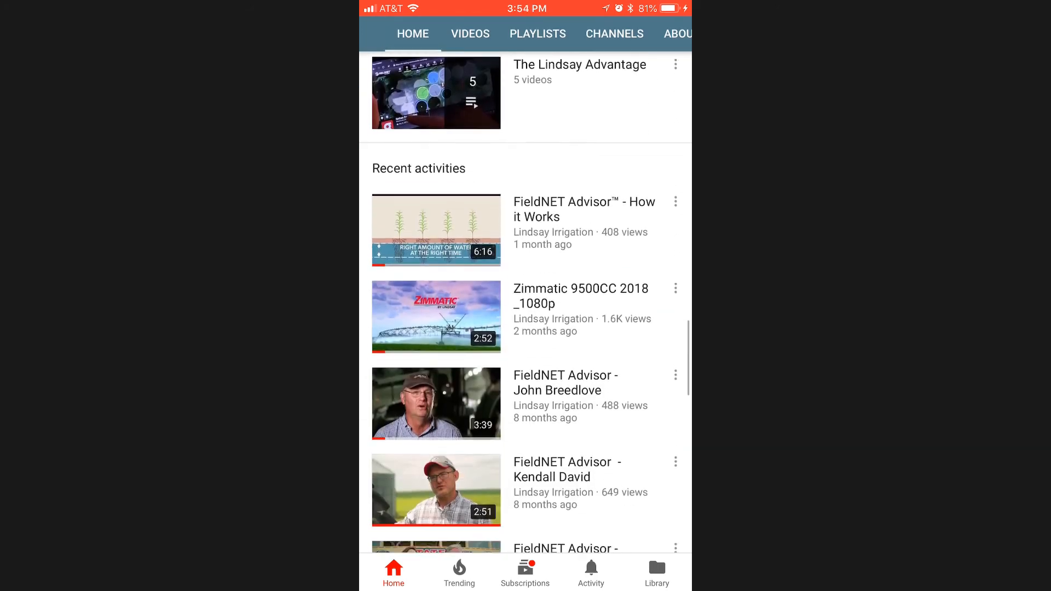